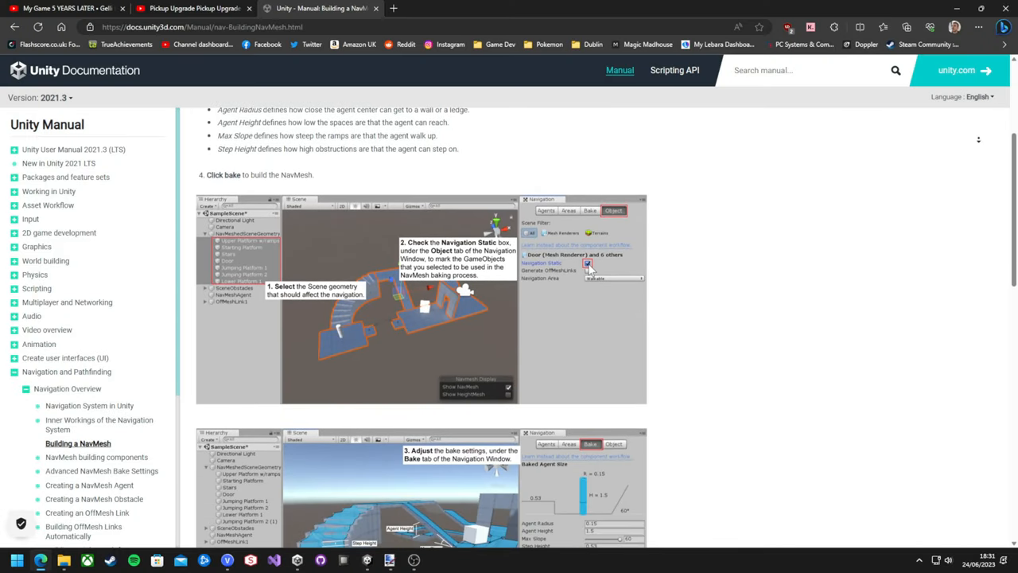
# Select the Dwarf in the Hierarchy and review its Nav Mesh Agent component.
pyautogui.scroll(-3)
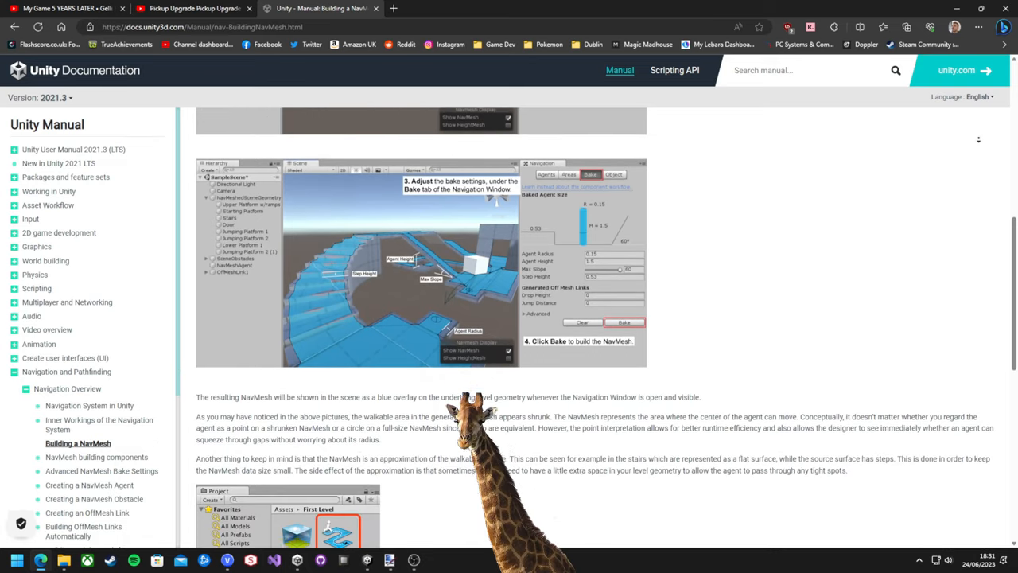
pyautogui.scroll(-3)
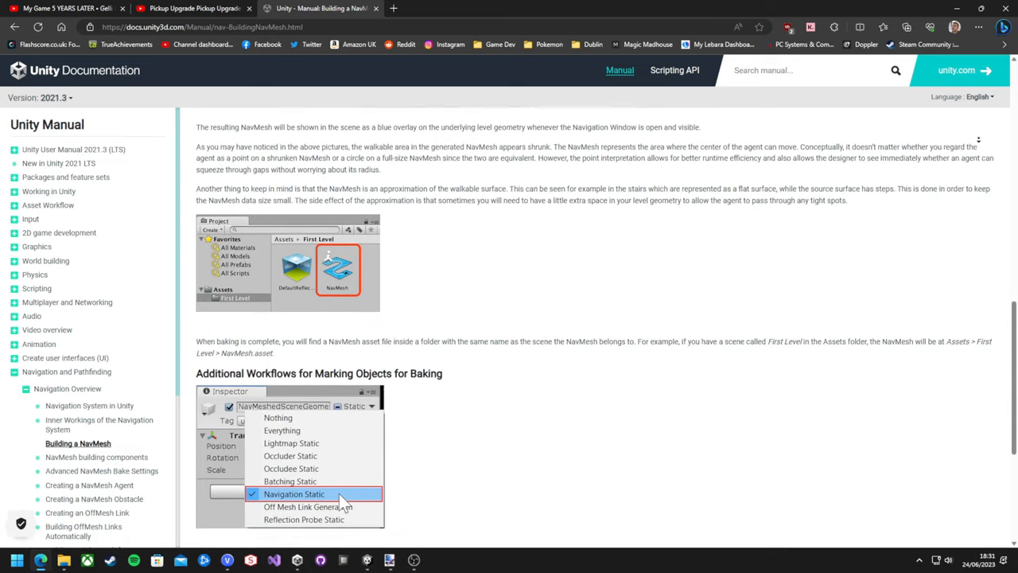
pyautogui.scroll(-3)
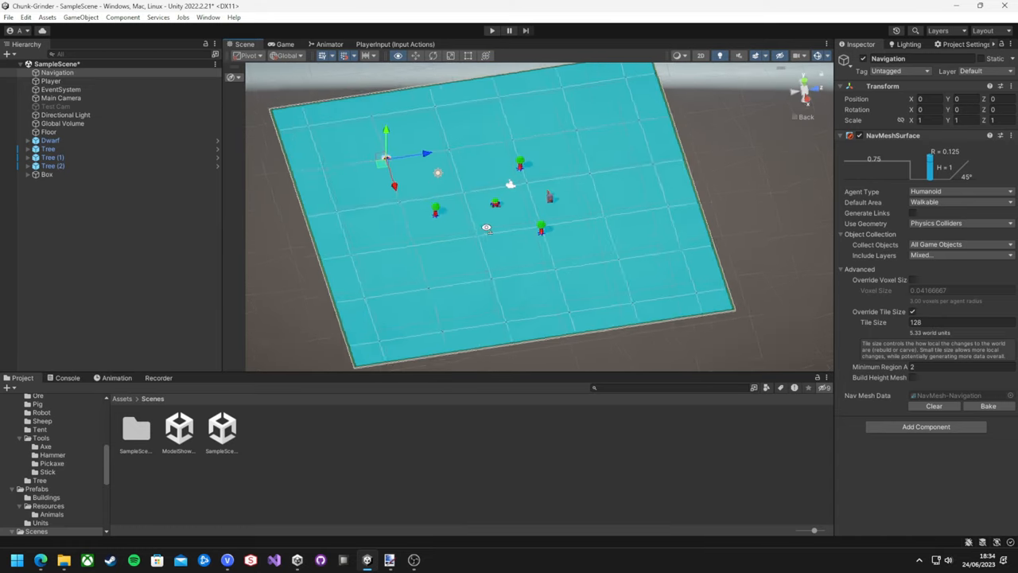
pyautogui.click(51, 140)
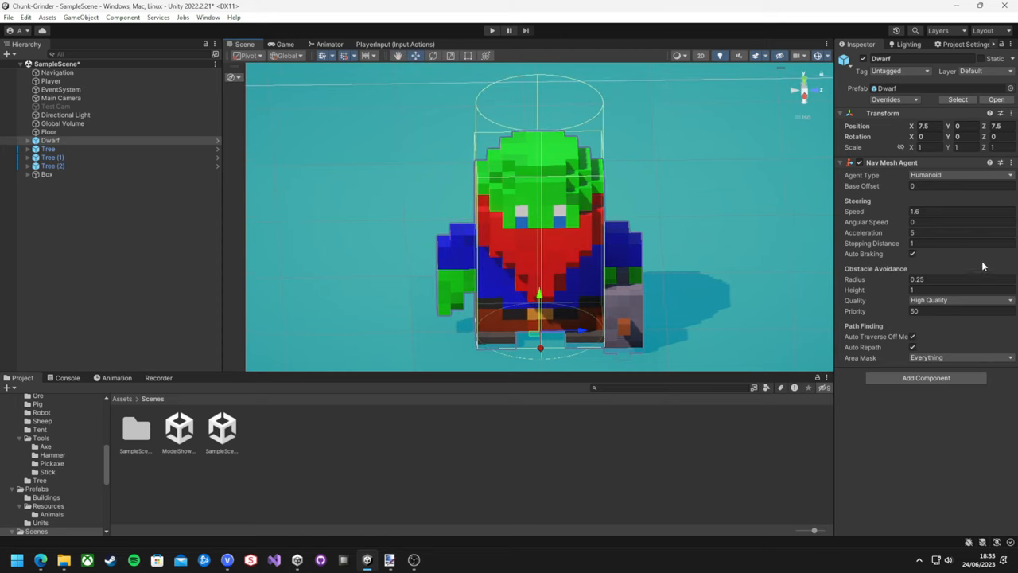
pyautogui.moveTo(894, 332)
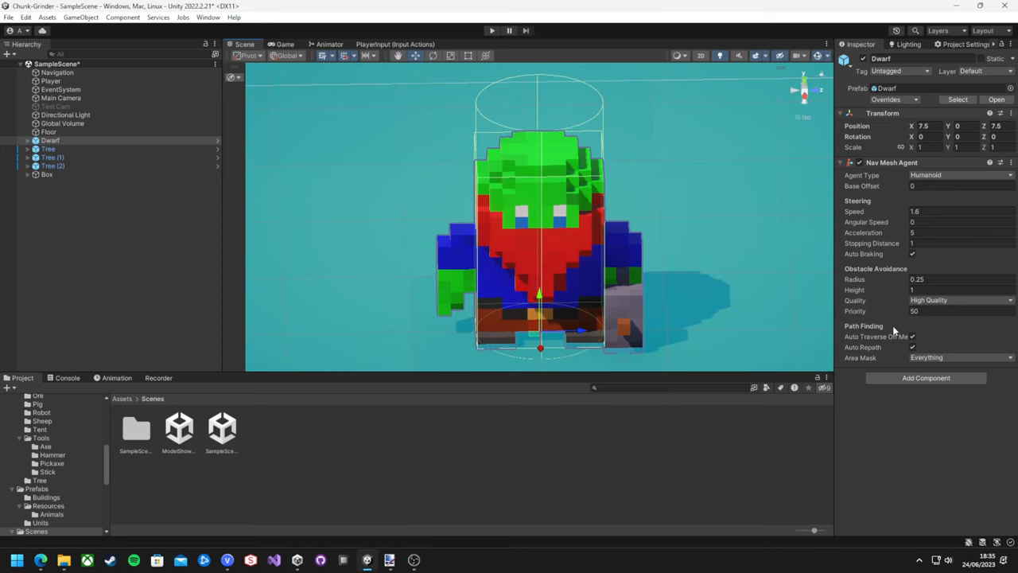
pyautogui.click(29, 140)
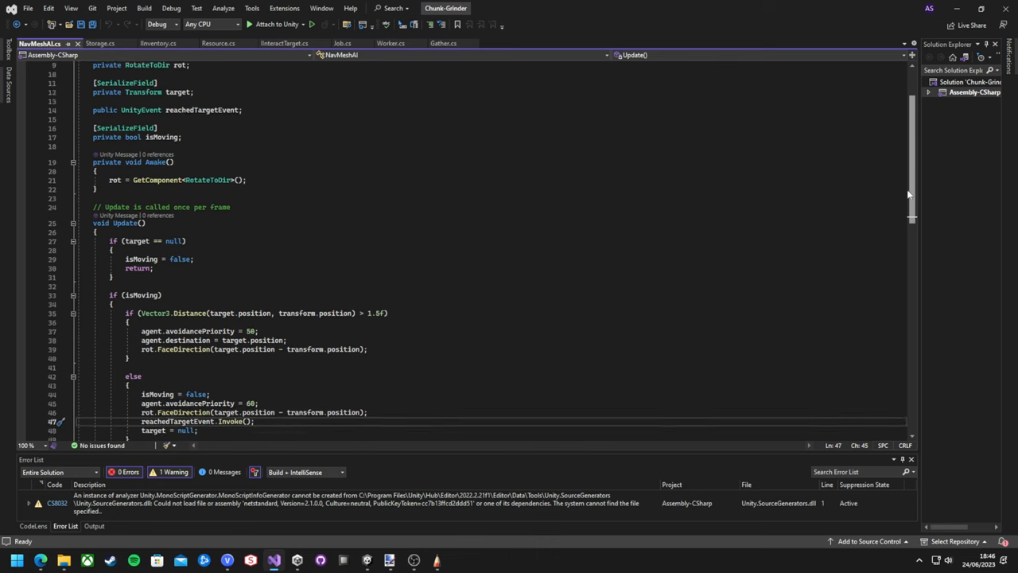
pyautogui.scroll(-3)
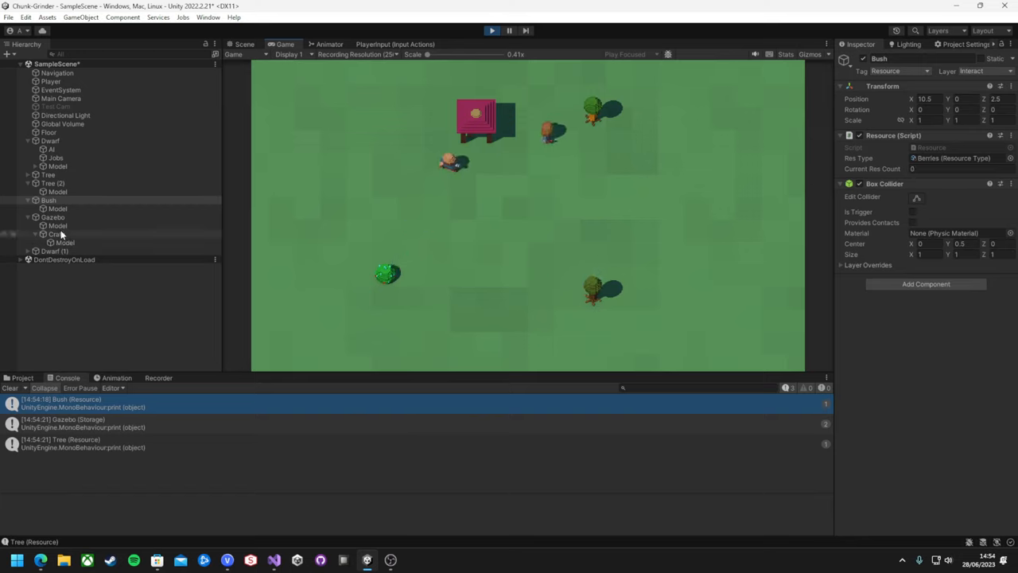
# Enter the Dwarf prefab and show its Harvest clip's body and arm rotation keyframes.
pyautogui.click(54, 216)
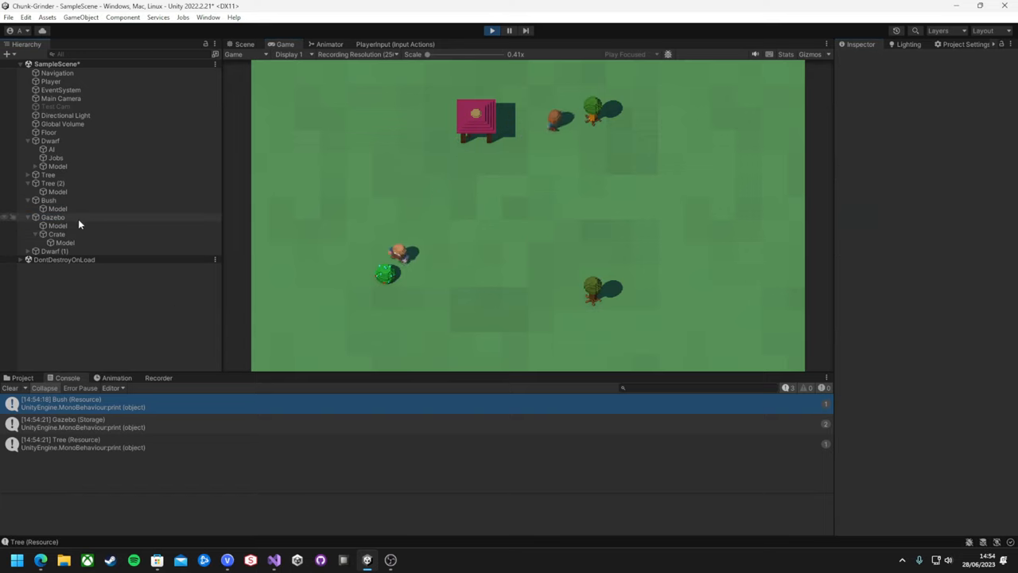
pyautogui.click(54, 216)
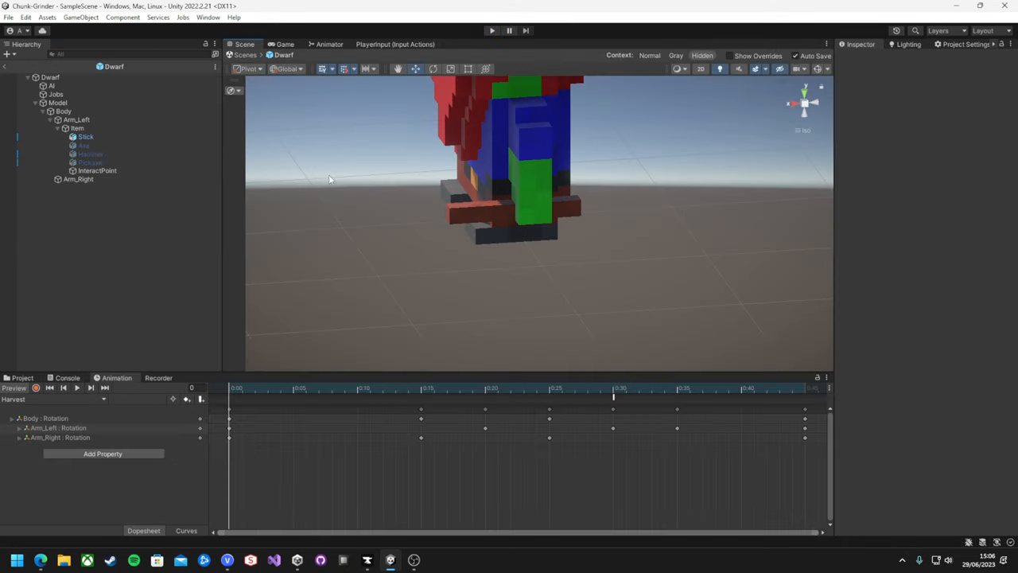
# Toggle the Hammer, Pickaxe and Axe under Arm_Left to compare each tool in the dwarf's hand.
pyautogui.click(89, 153)
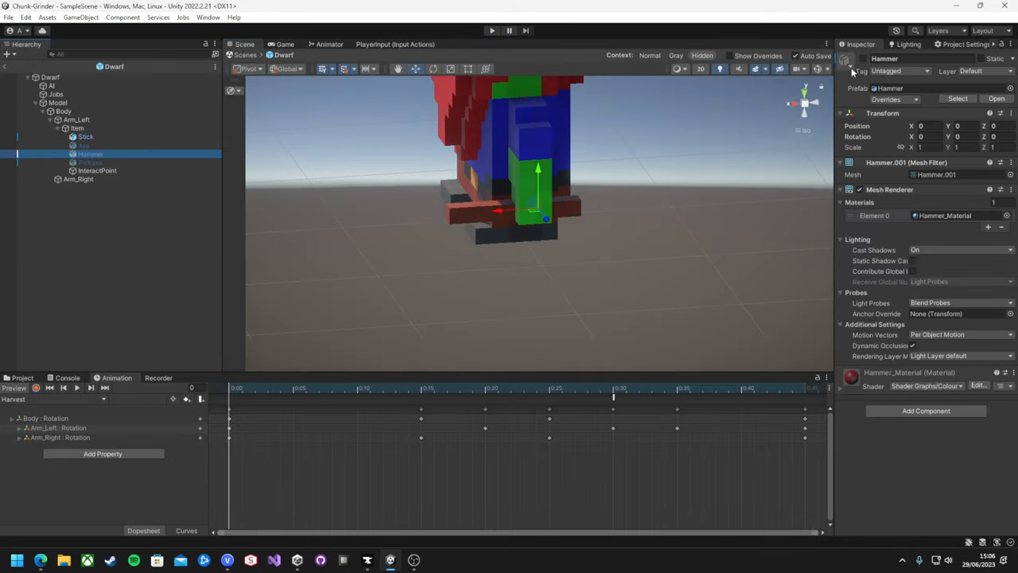
pyautogui.click(89, 162)
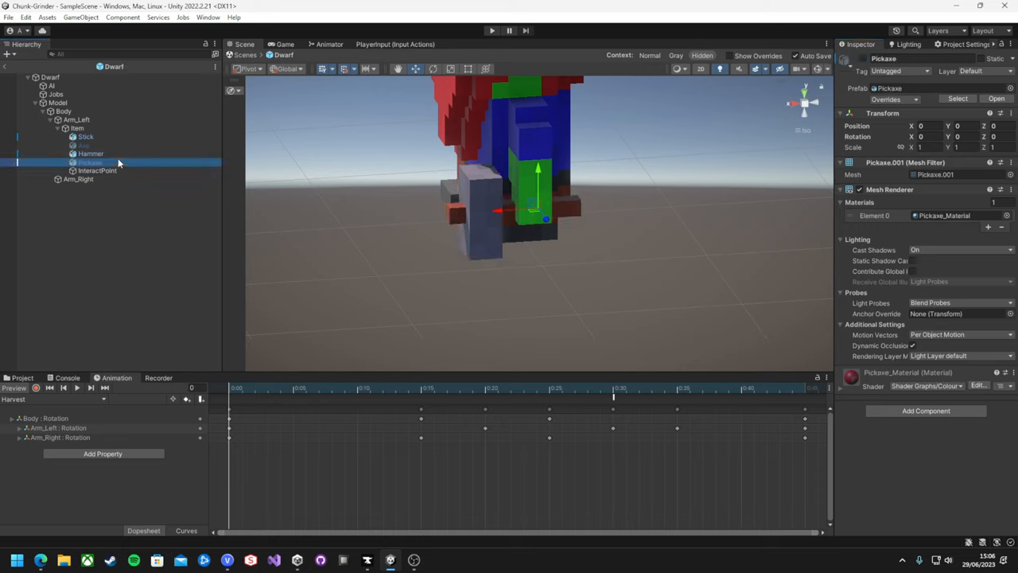
pyautogui.click(89, 153)
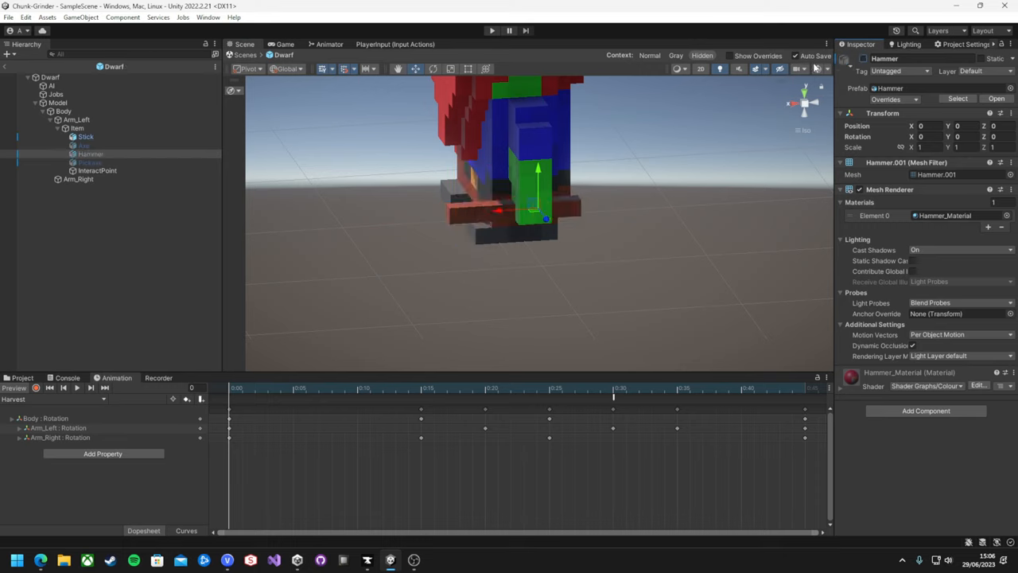
pyautogui.click(89, 162)
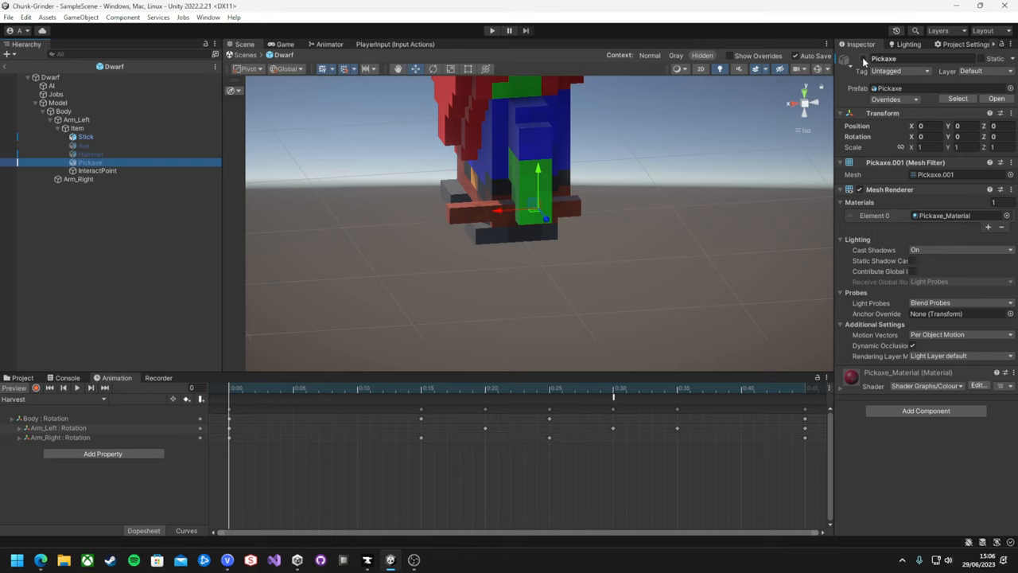
pyautogui.click(89, 163)
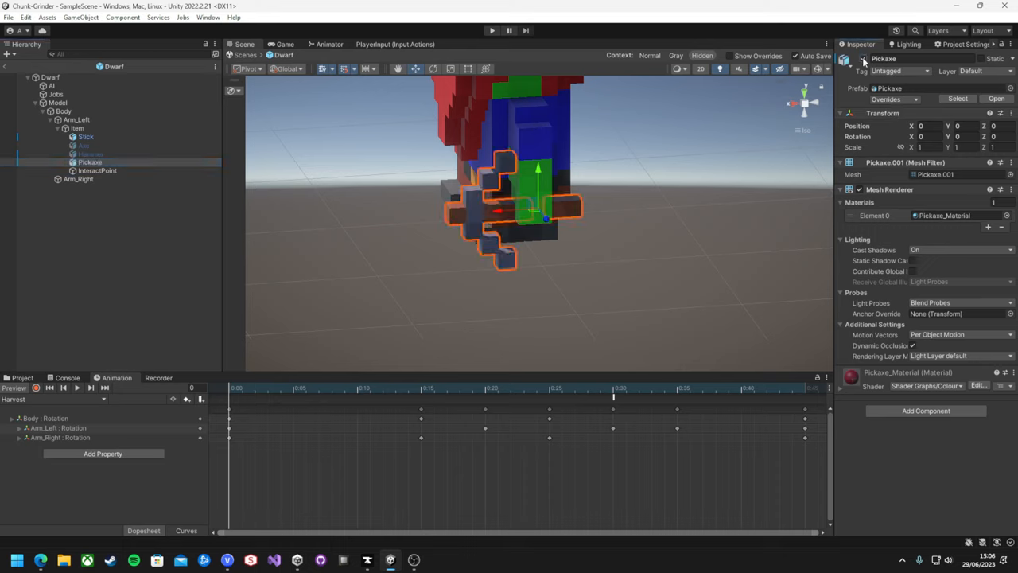
pyautogui.click(82, 146)
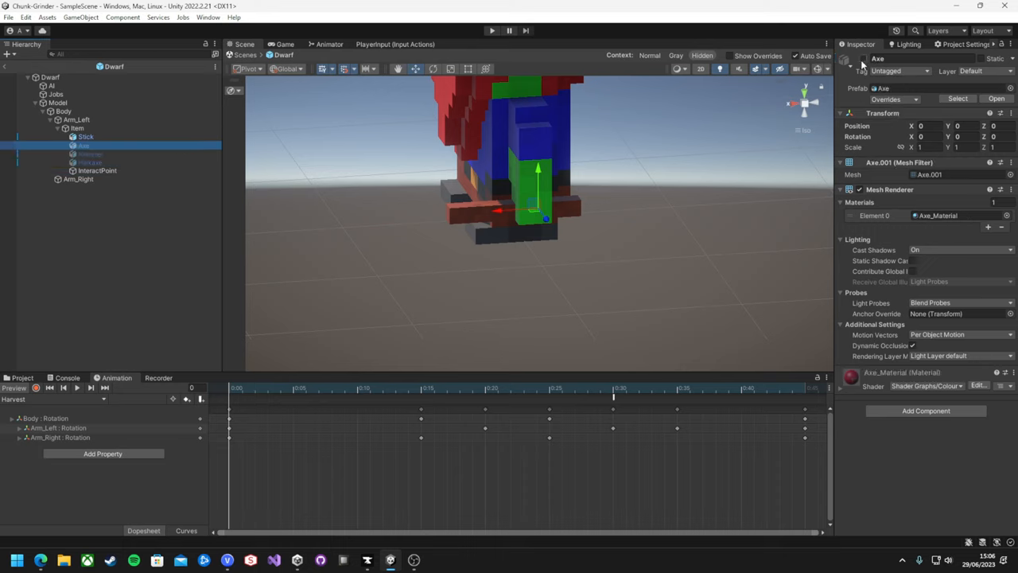
pyautogui.click(86, 136)
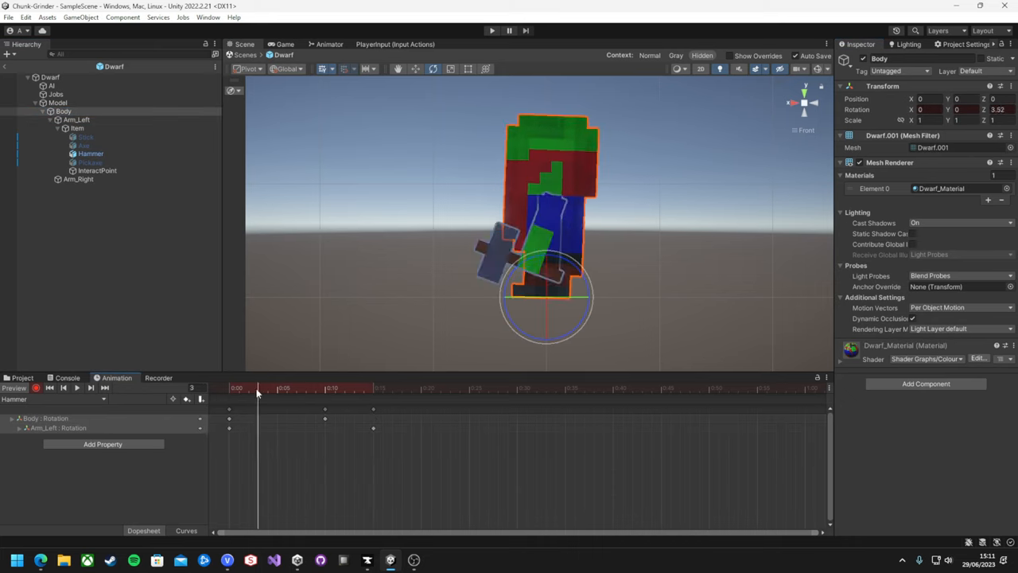
# Keyframe the Body tilting forward for the swing and move the playhead to a later frame.
pyautogui.click(91, 153)
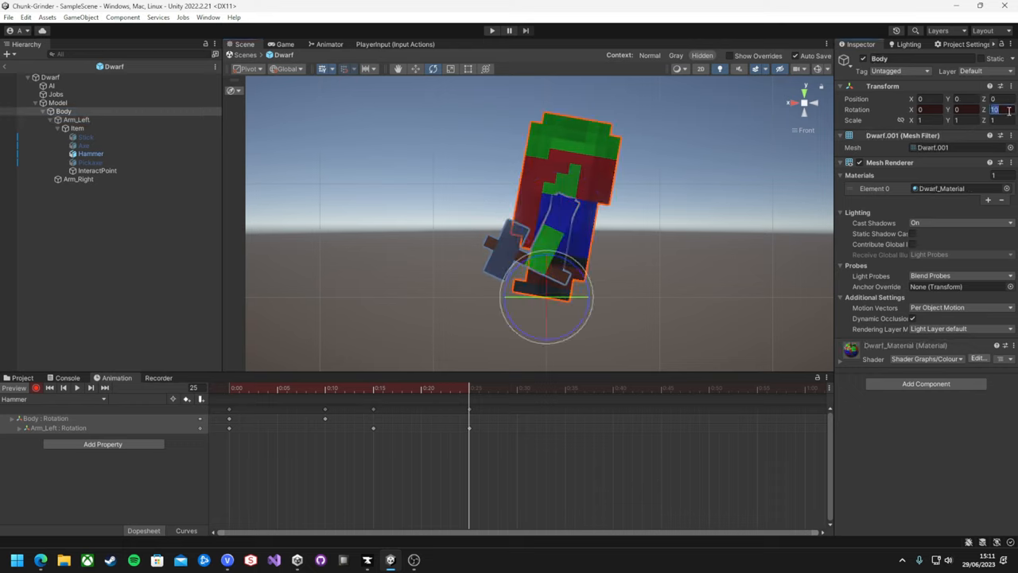
pyautogui.click(76, 120)
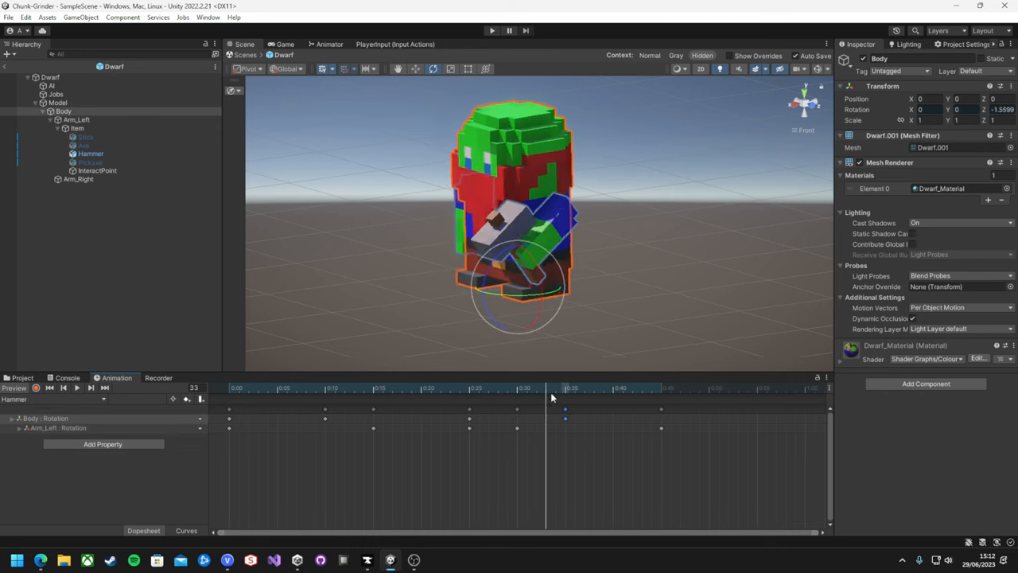
pyautogui.click(612, 388)
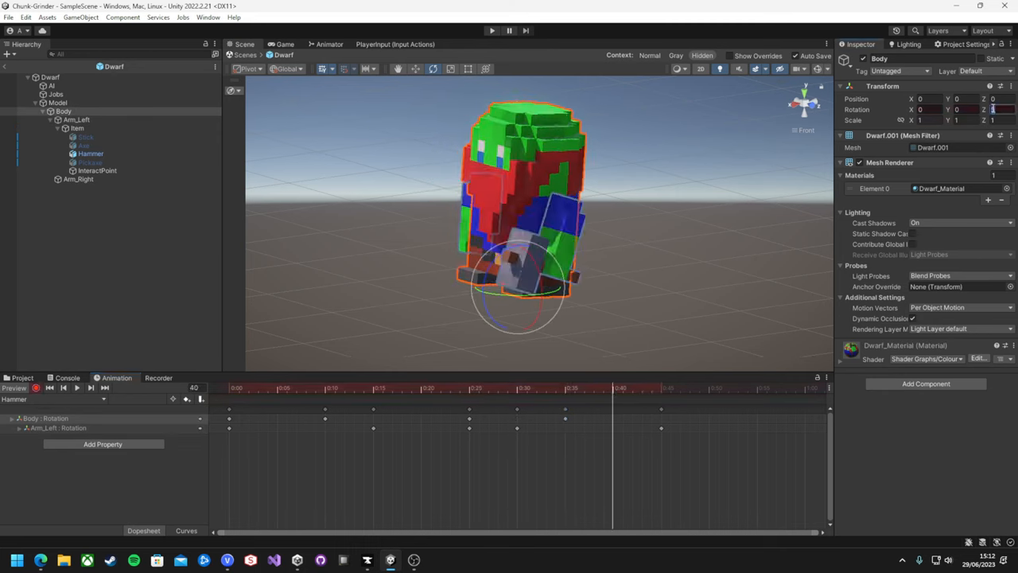